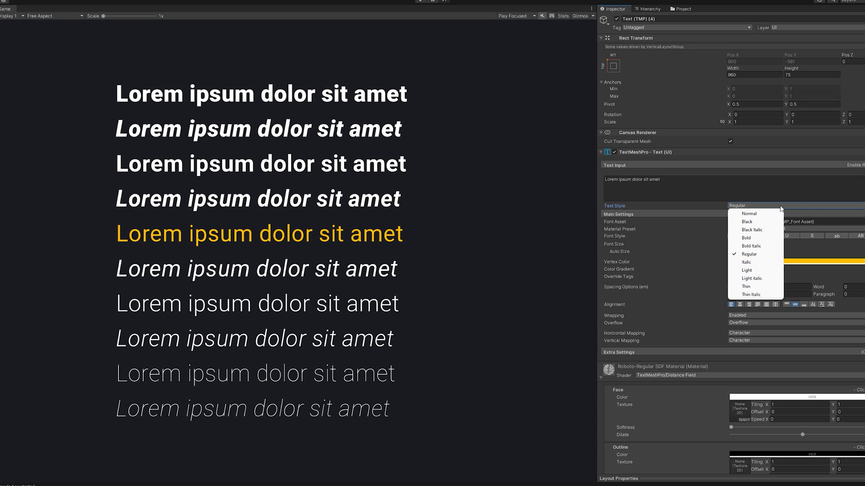
Preview the orange sample line in Black and Black Italic, then return it to Regular.
{"action": "left_click", "coordinate": [747, 222]}
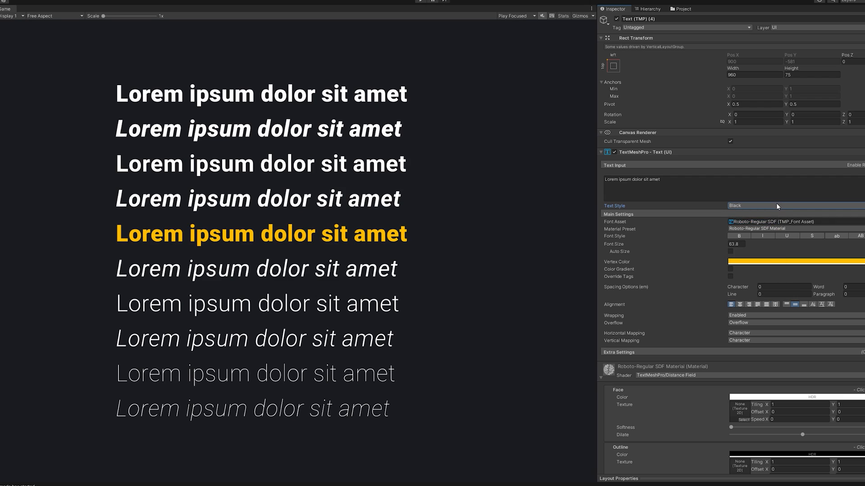
{"action": "left_click", "coordinate": [791, 205]}
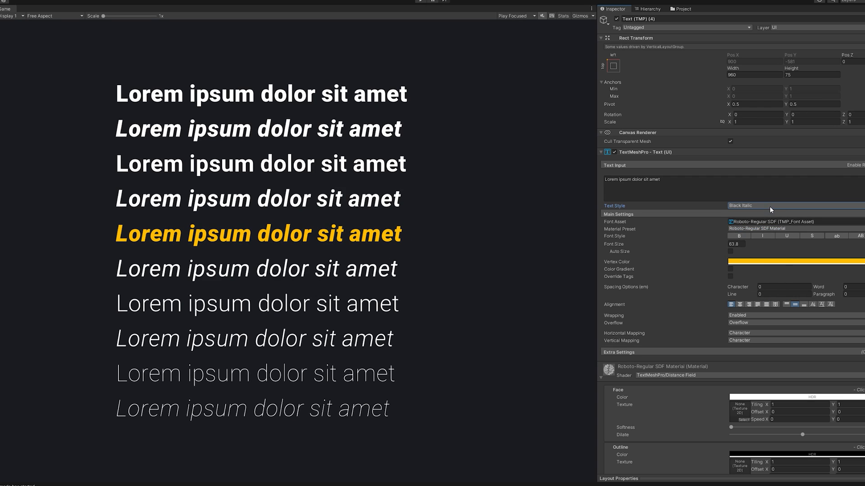
{"action": "left_click", "coordinate": [788, 206]}
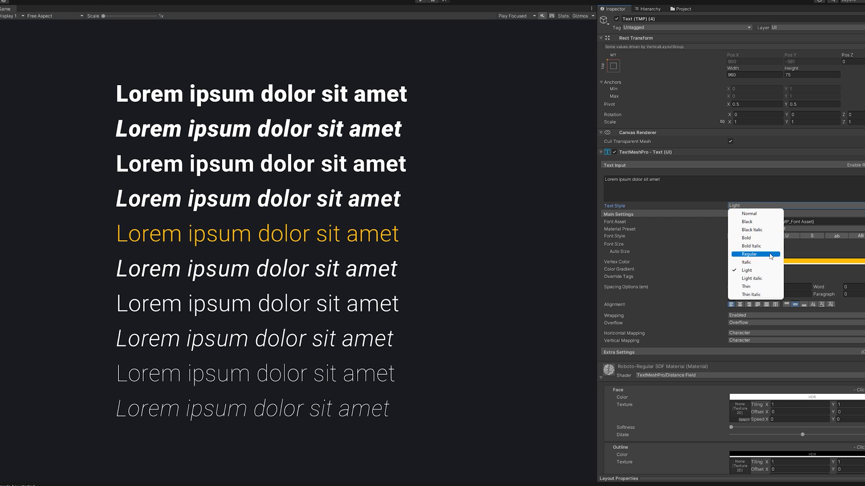
{"action": "left_click", "coordinate": [751, 279]}
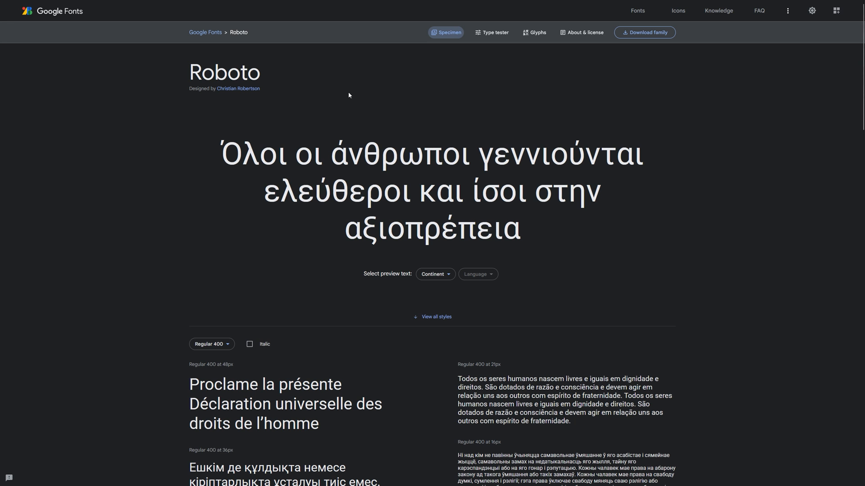
{"action": "mouse_move", "coordinate": [205, 42]}
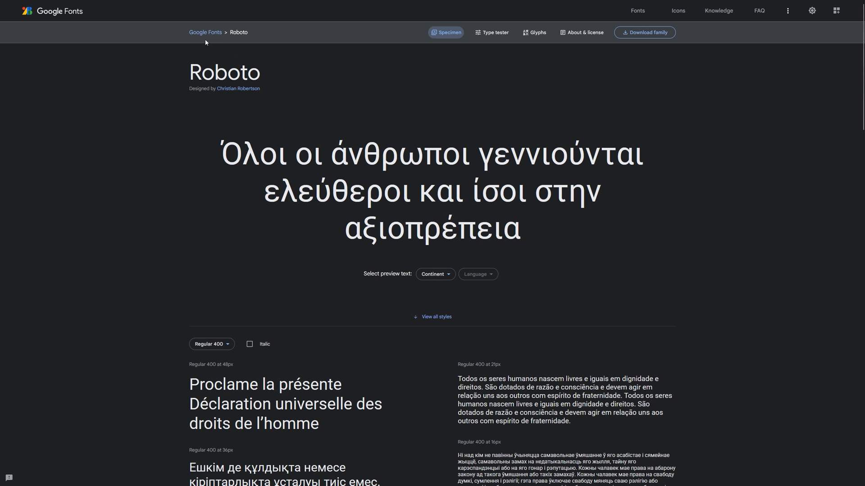
Scroll down to Roboto's Styles list, from Thin 100 to Black 900 Italic.
{"action": "scroll", "scroll_direction": "down", "scroll_amount": 3}
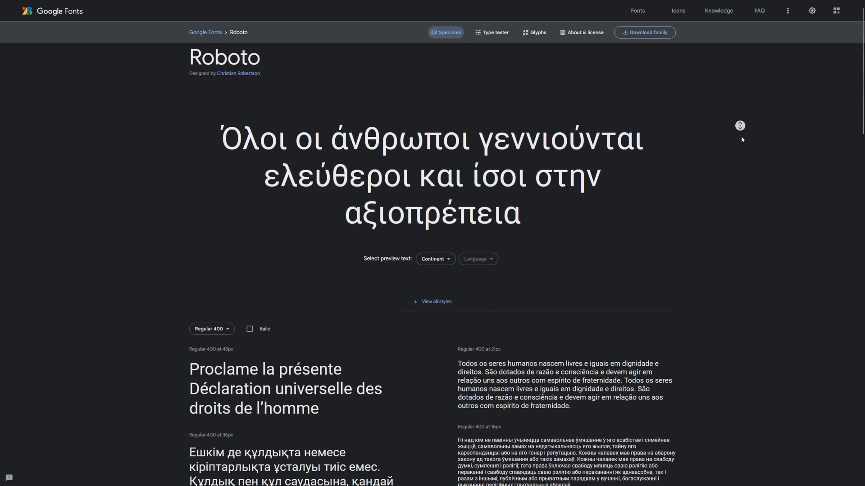
{"action": "scroll", "scroll_direction": "down", "scroll_amount": 3}
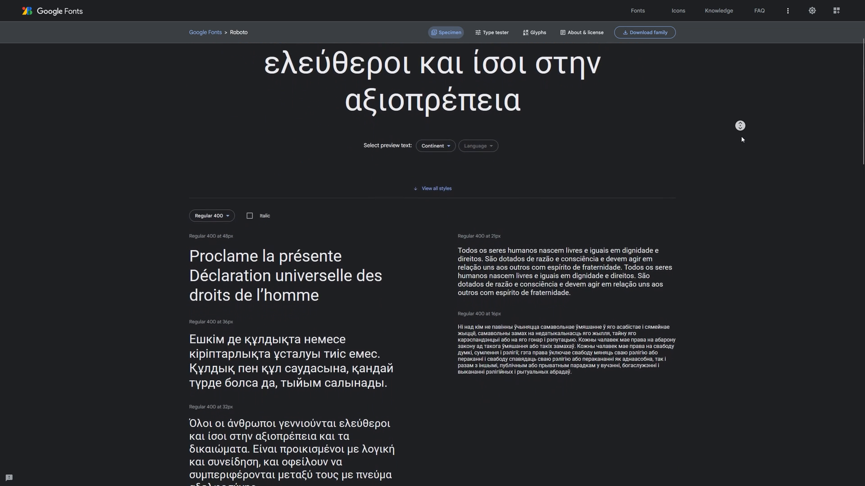
{"action": "scroll", "scroll_direction": "down", "scroll_amount": 3}
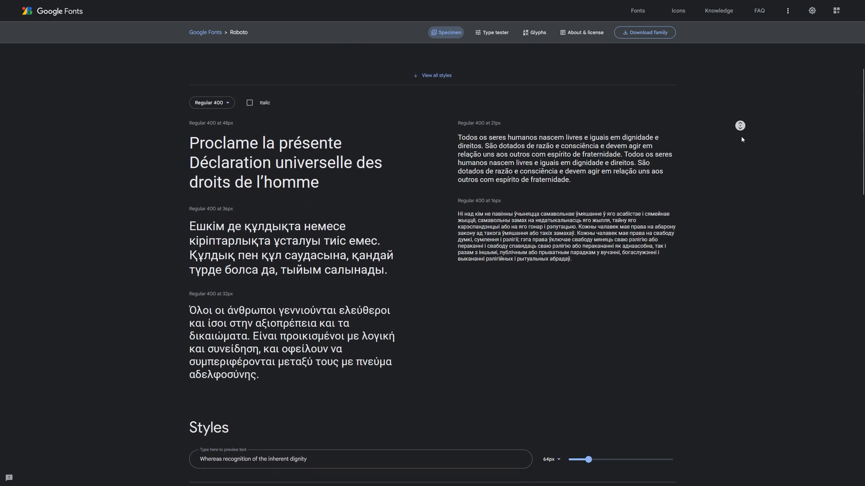
{"action": "scroll", "scroll_direction": "down", "scroll_amount": 3}
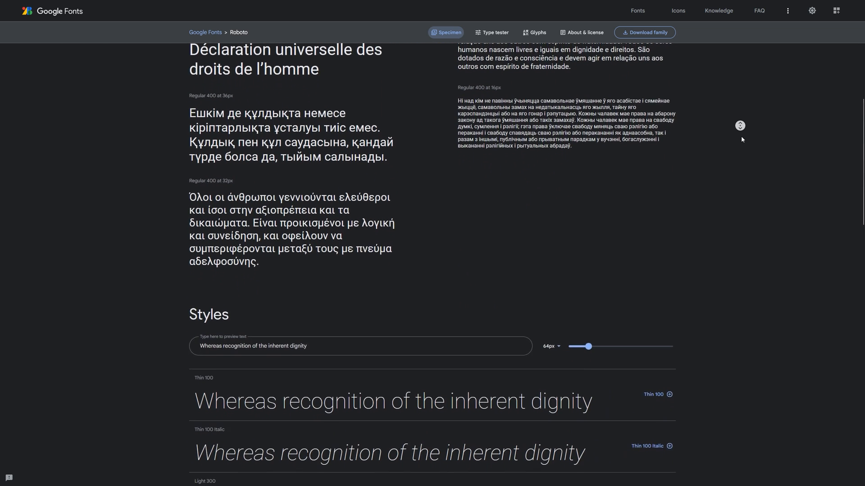
{"action": "scroll", "scroll_direction": "down", "scroll_amount": 3}
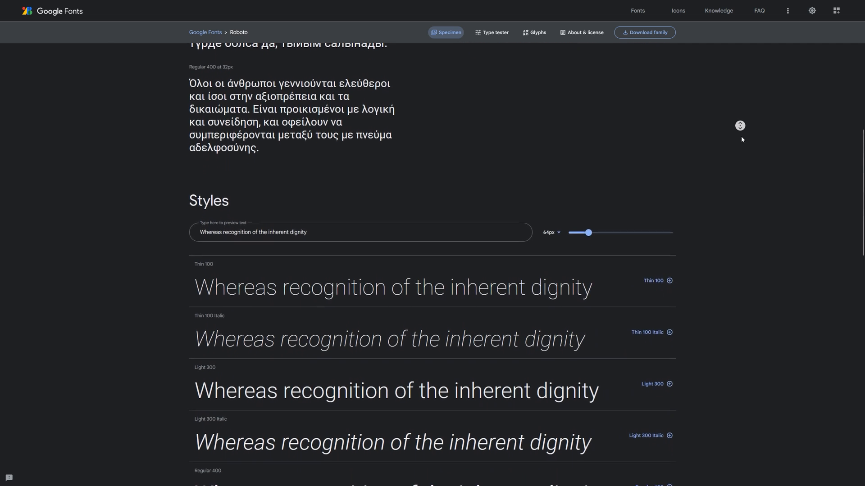
{"action": "scroll", "scroll_direction": "down", "scroll_amount": 3}
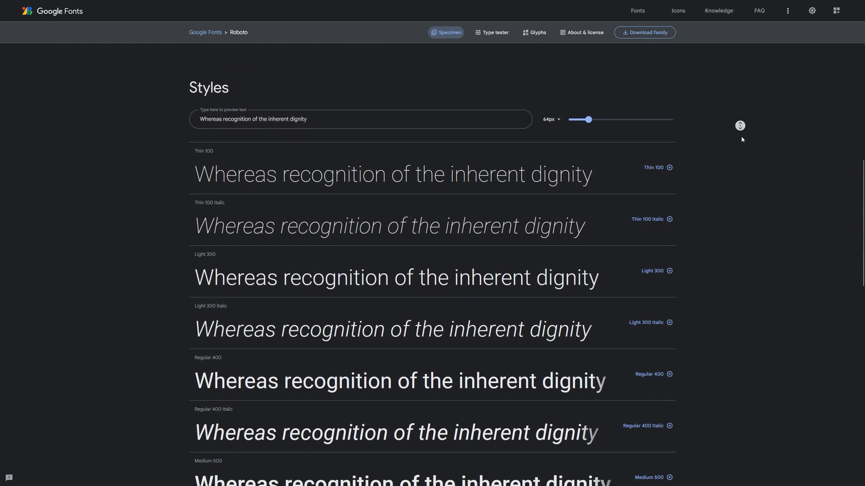
{"action": "scroll", "scroll_direction": "down", "scroll_amount": 3}
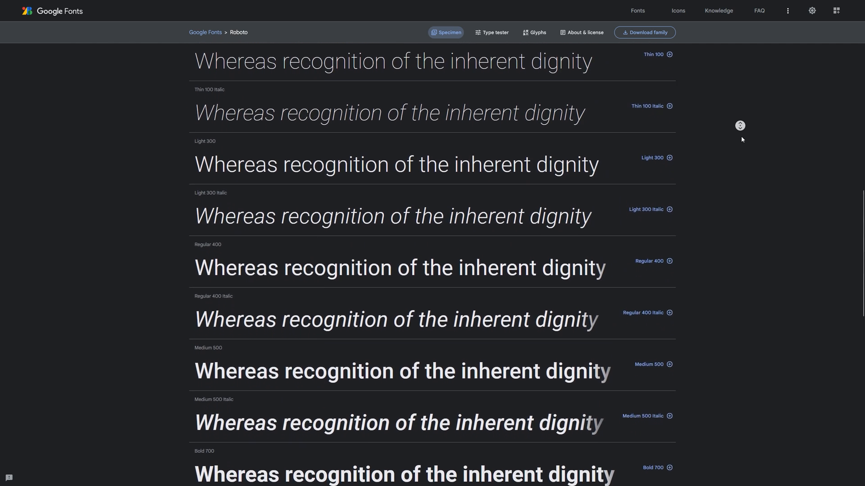
{"action": "scroll", "scroll_direction": "down", "scroll_amount": 3}
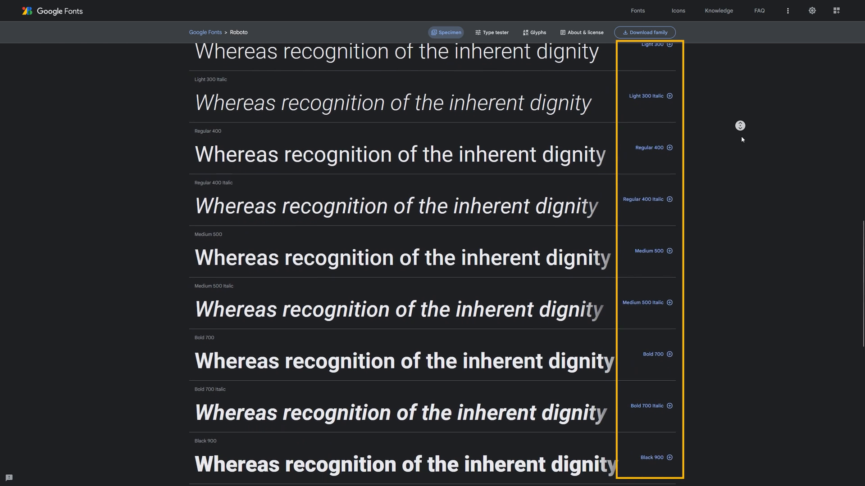
{"action": "scroll", "scroll_direction": "down", "scroll_amount": 3}
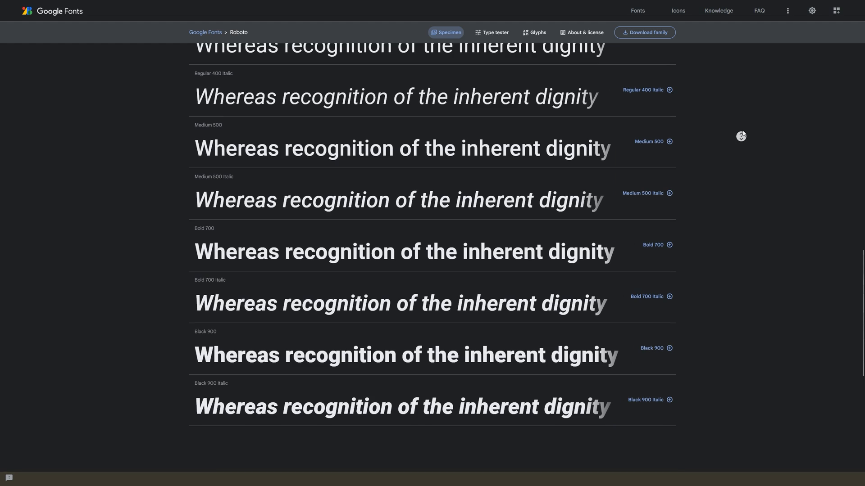
{"action": "scroll", "scroll_direction": "up", "scroll_amount": 3}
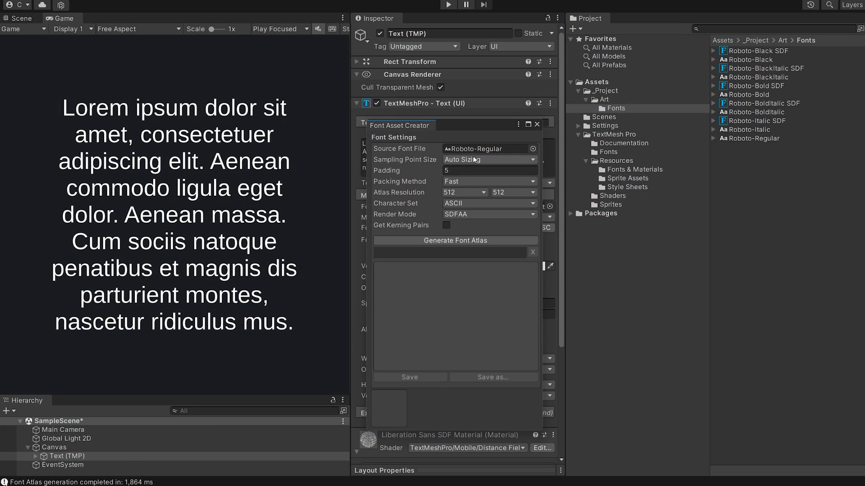
Generate the Roboto-Regular font atlas and save it as a font asset.
{"action": "left_click", "coordinate": [455, 240]}
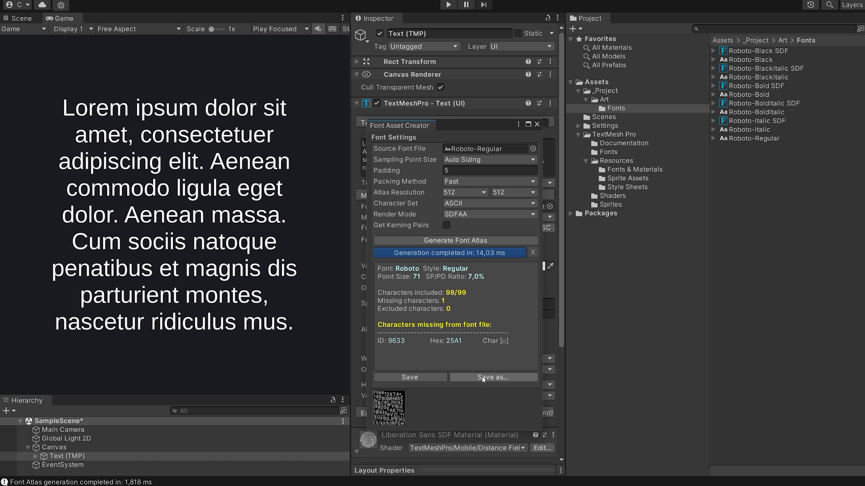
{"action": "left_click", "coordinate": [410, 377]}
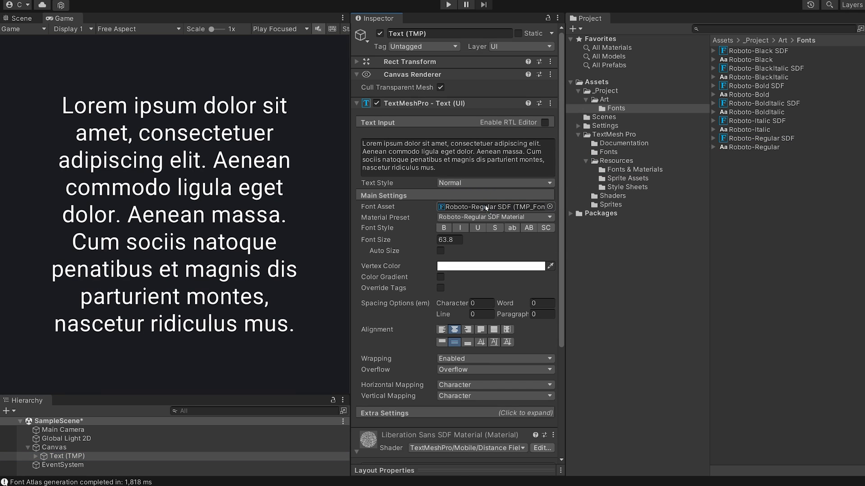
Try faux bold and italic Font Style on the paragraph, toggling each off again.
{"action": "left_click", "coordinate": [443, 228]}
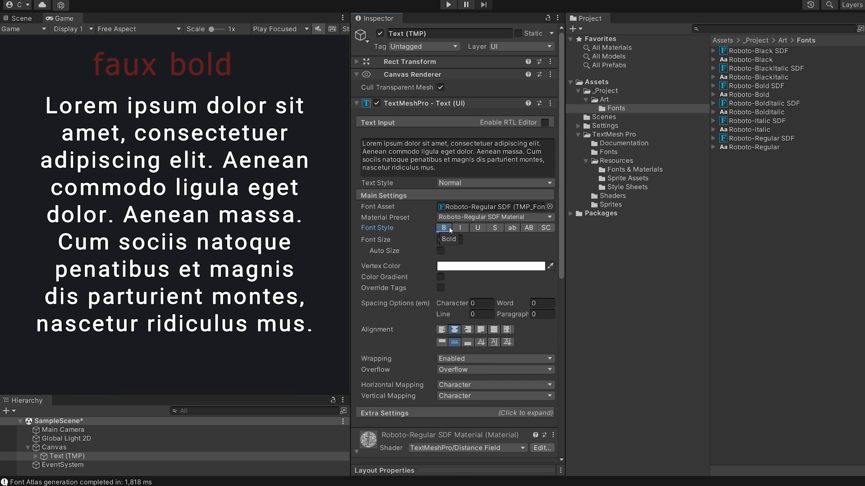
{"action": "left_click", "coordinate": [443, 228]}
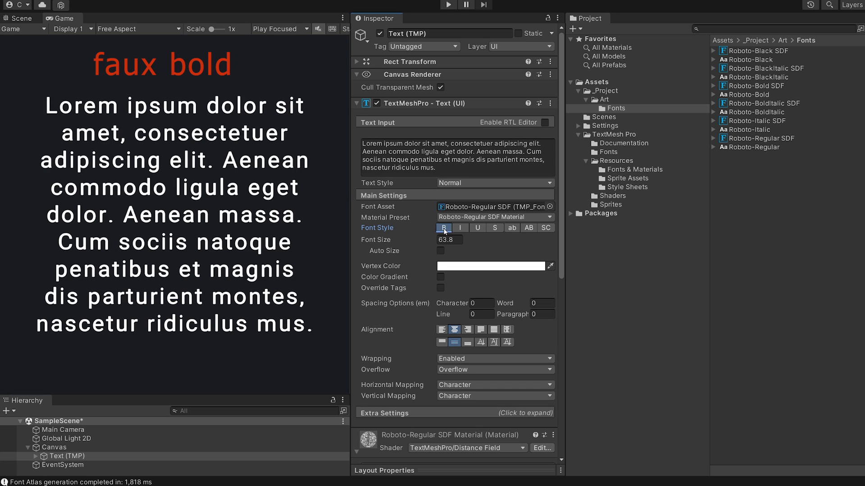
{"action": "left_click", "coordinate": [460, 228]}
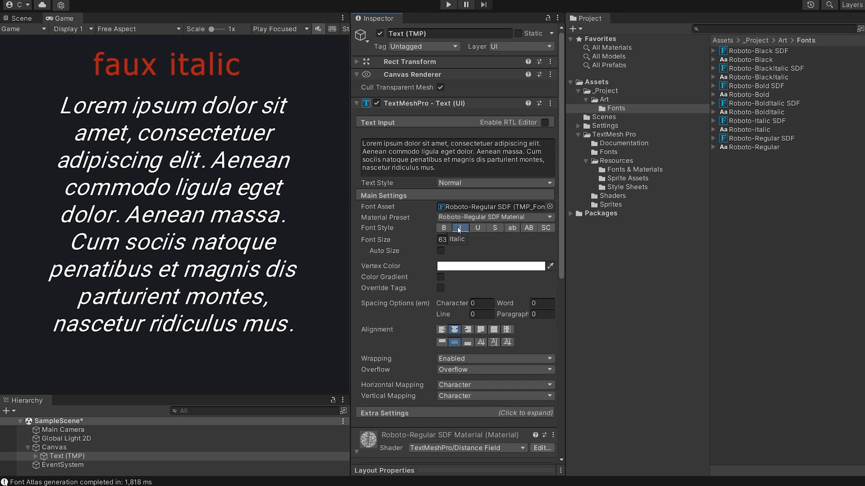
{"action": "left_click", "coordinate": [459, 228]}
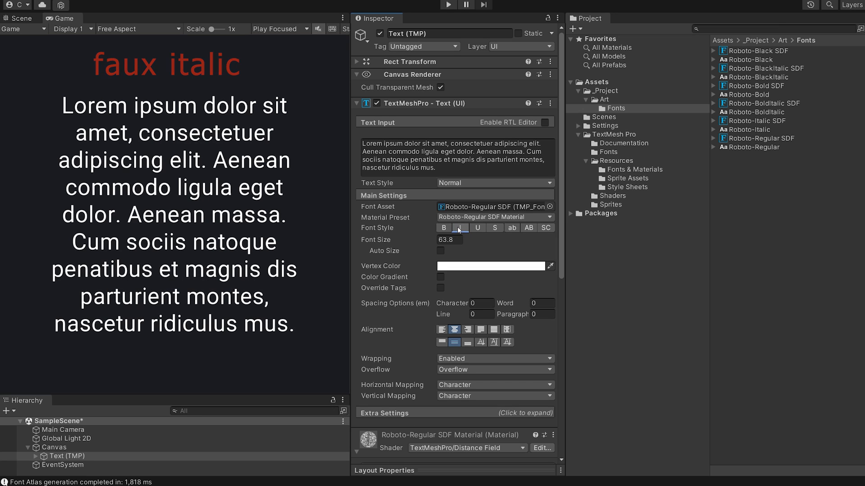
Turn bold back on for the paragraph and select the Roboto-Regular SDF font asset.
{"action": "left_click", "coordinate": [460, 228]}
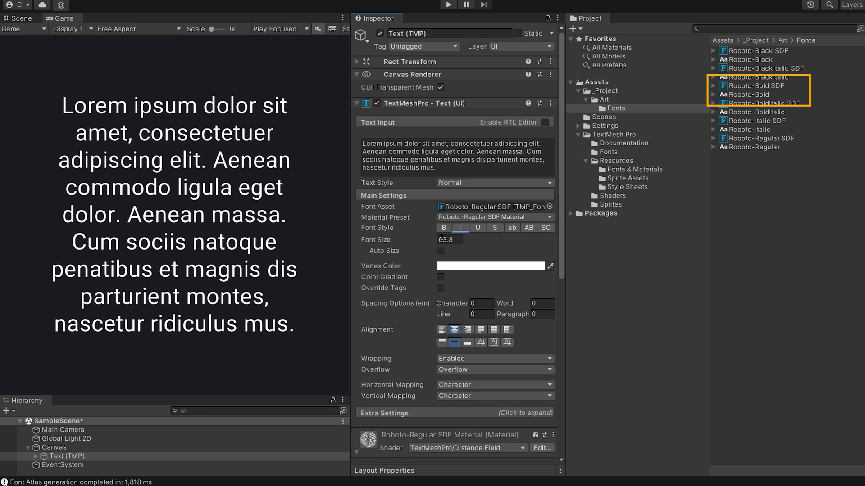
{"action": "left_click", "coordinate": [443, 228]}
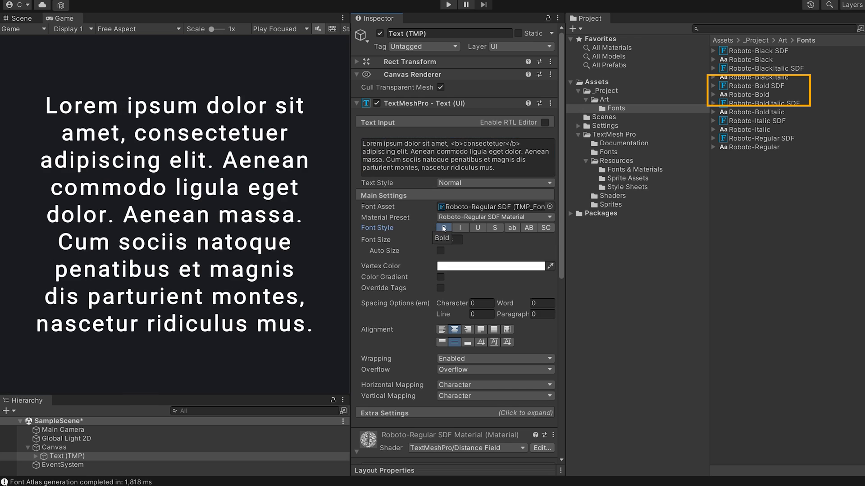
{"action": "left_click", "coordinate": [443, 228]}
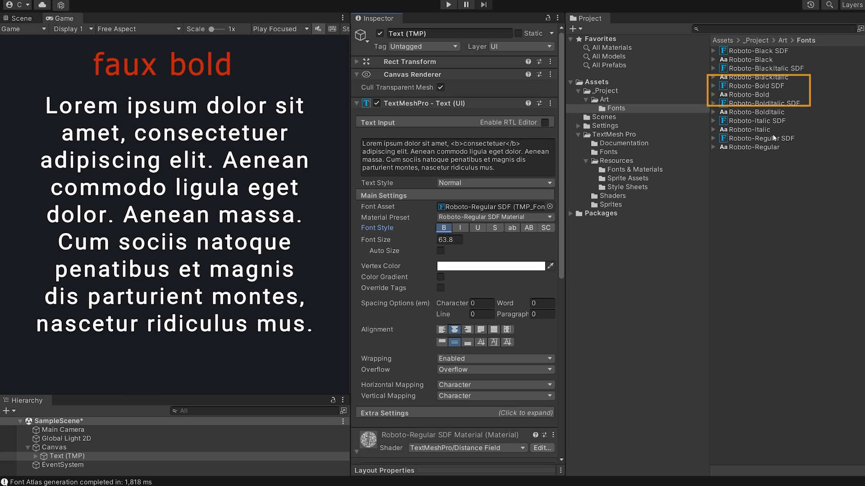
{"action": "left_click", "coordinate": [759, 138]}
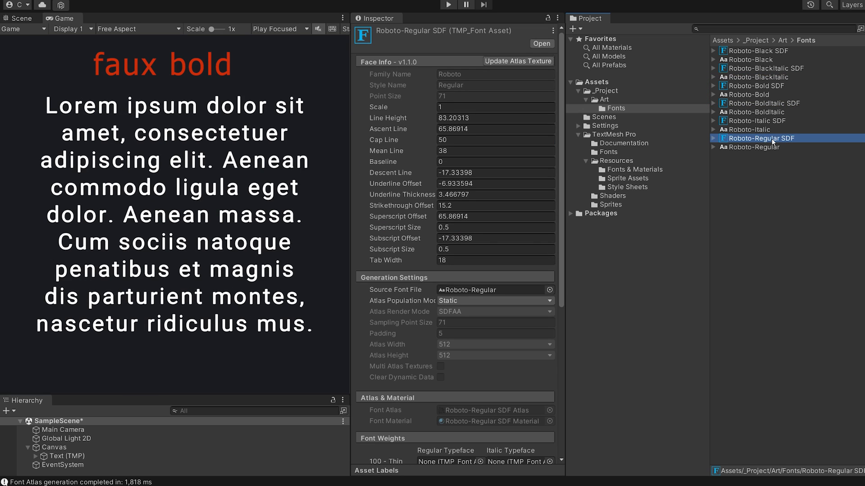
Assign typeface assets, including Bold Italic SDF, in the Font Weights table.
{"action": "scroll", "scroll_direction": "down", "scroll_amount": 3}
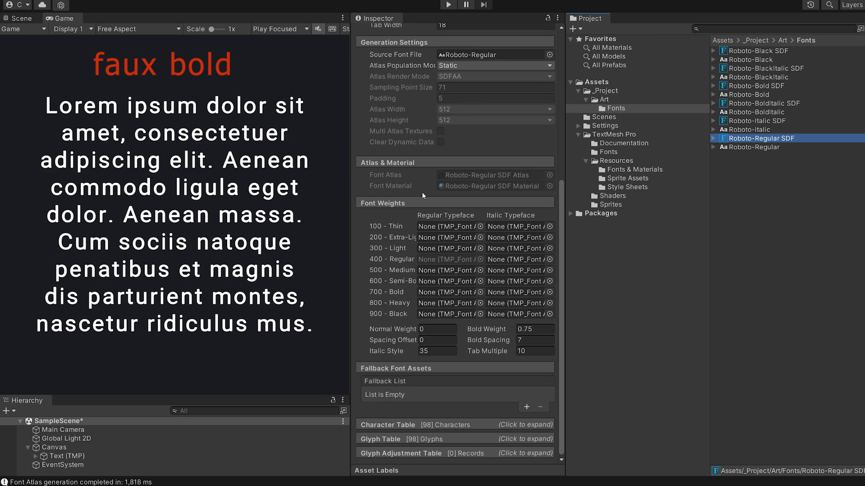
{"action": "mouse_move", "coordinate": [484, 177]}
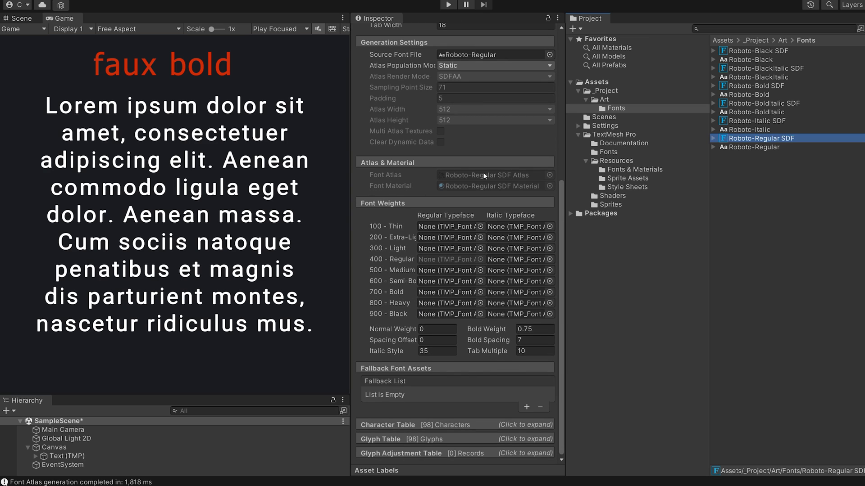
{"action": "mouse_move", "coordinate": [416, 211]}
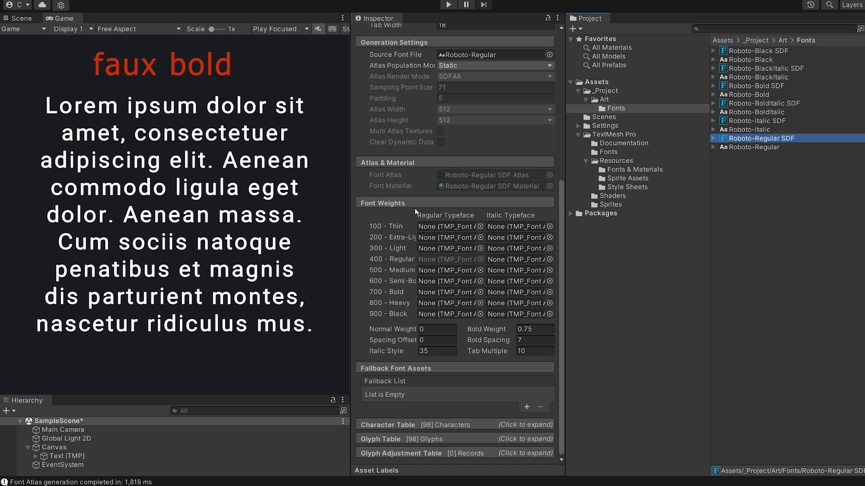
{"action": "mouse_move", "coordinate": [509, 280]}
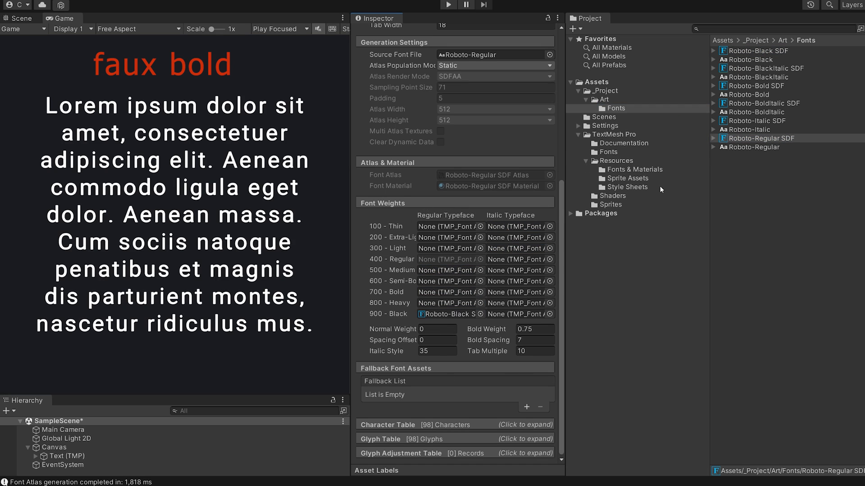
{"action": "left_click", "coordinate": [515, 313]}
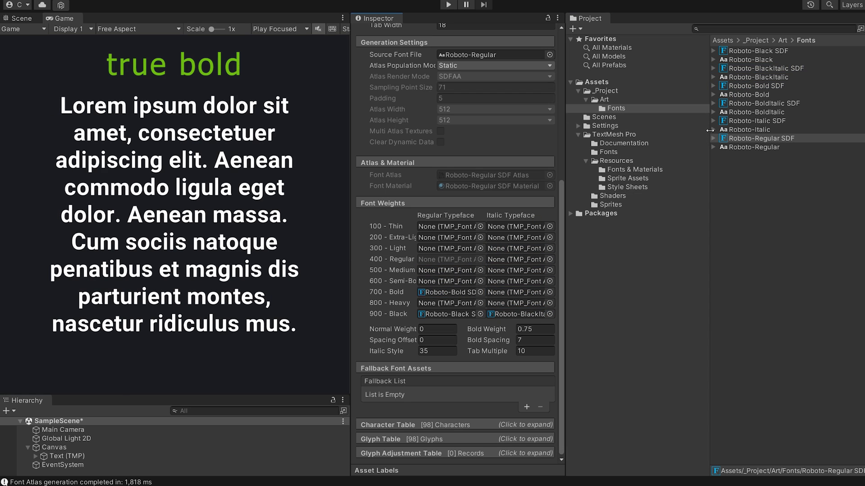
{"action": "left_click", "coordinate": [762, 103]}
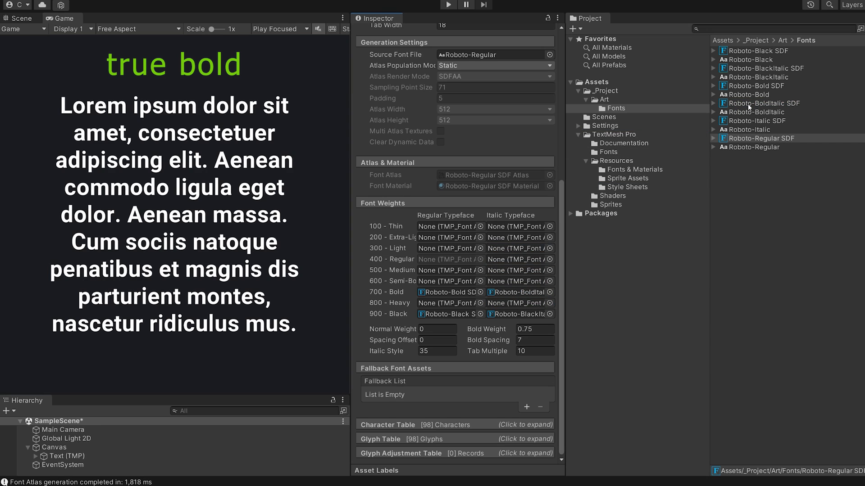
{"action": "left_click", "coordinate": [516, 270]}
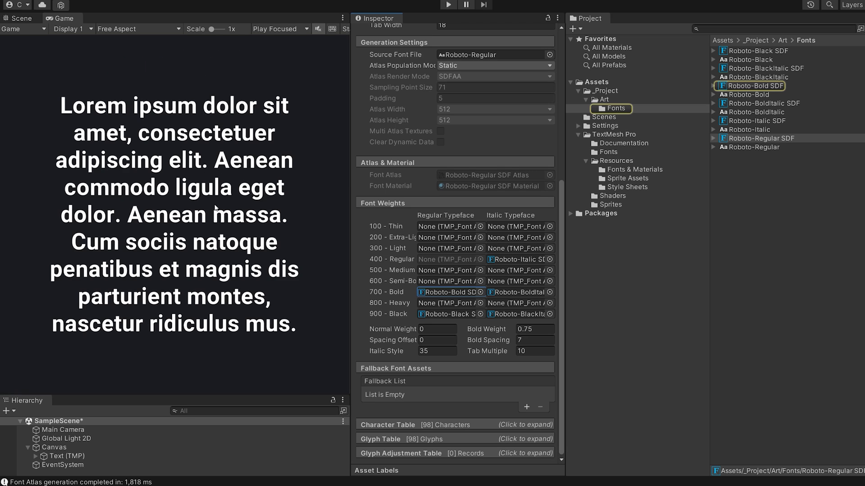
Clear and restore weight 700's Bold typeface to compare faux bold, and clear the regular italic.
{"action": "left_click", "coordinate": [476, 292]}
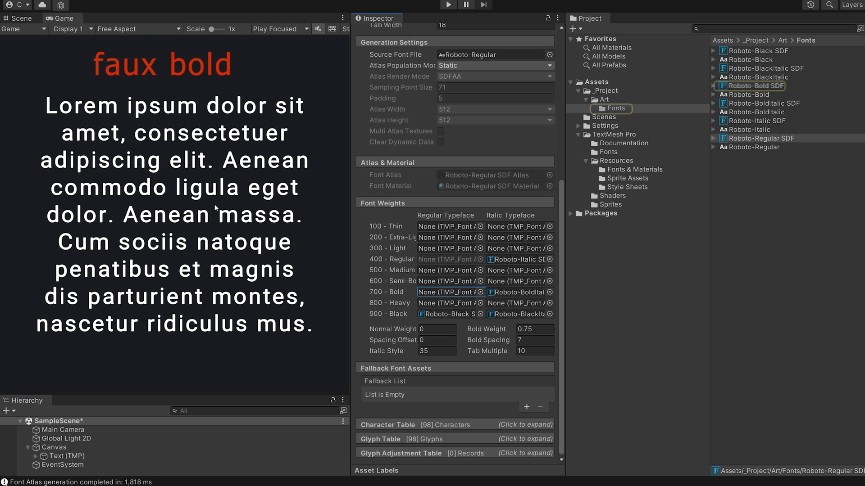
{"action": "left_click", "coordinate": [753, 86]}
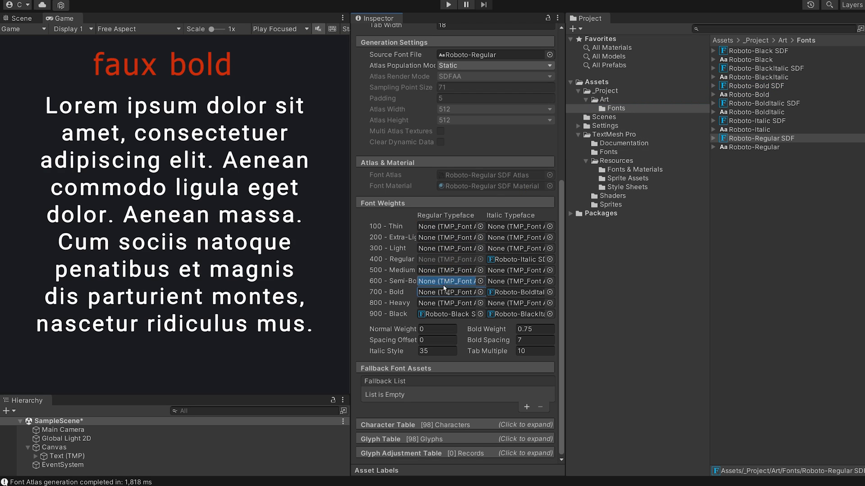
{"action": "left_click", "coordinate": [448, 292]}
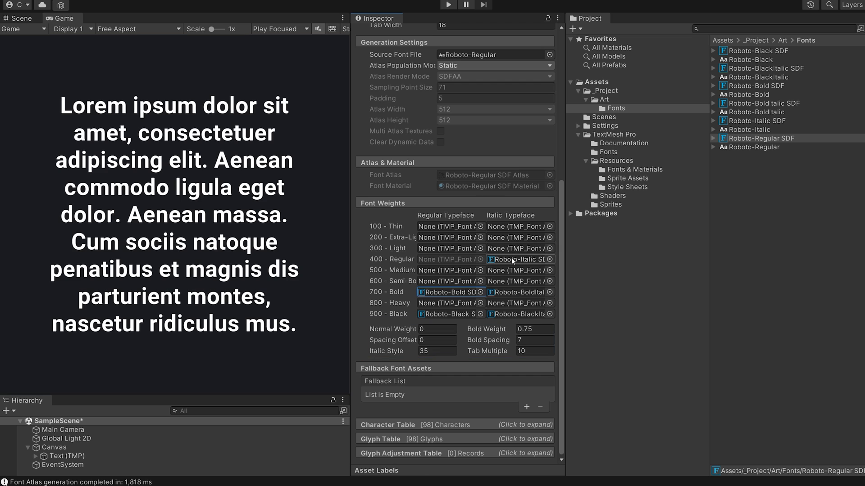
{"action": "left_click", "coordinate": [754, 120]}
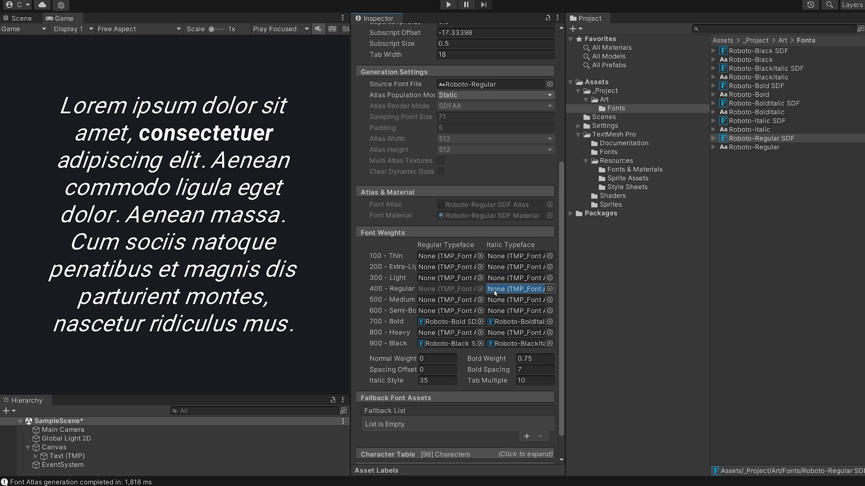
{"action": "left_click", "coordinate": [65, 456]}
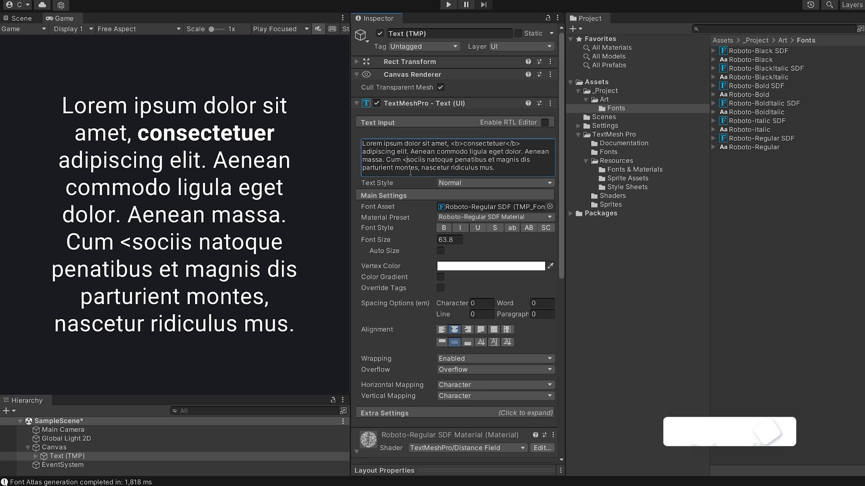
{"action": "mouse_move", "coordinate": [401, 186]}
{"action": "type", "text": "font-weight=\"900\">"}
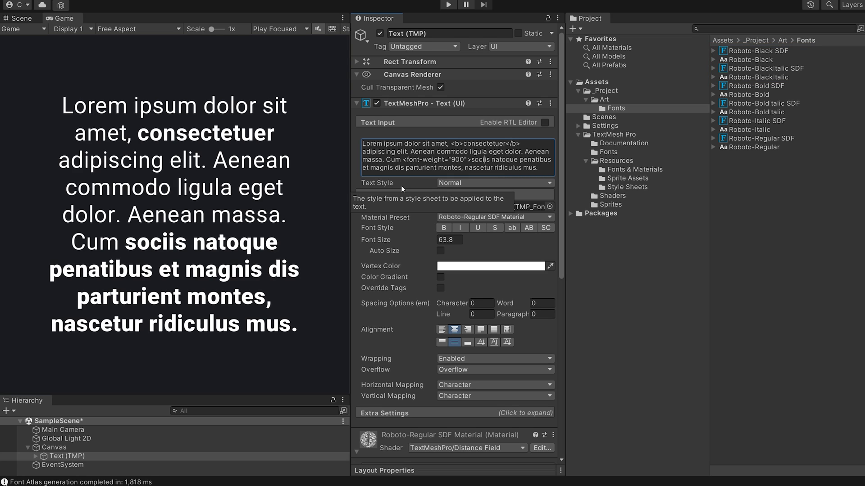
Wrap 'sociis natoque' in <font-weight="900"> and </font-weight> tags in Text Input.
{"action": "left_click", "coordinate": [455, 159]}
{"action": "type", "text": "</font-weight>"}
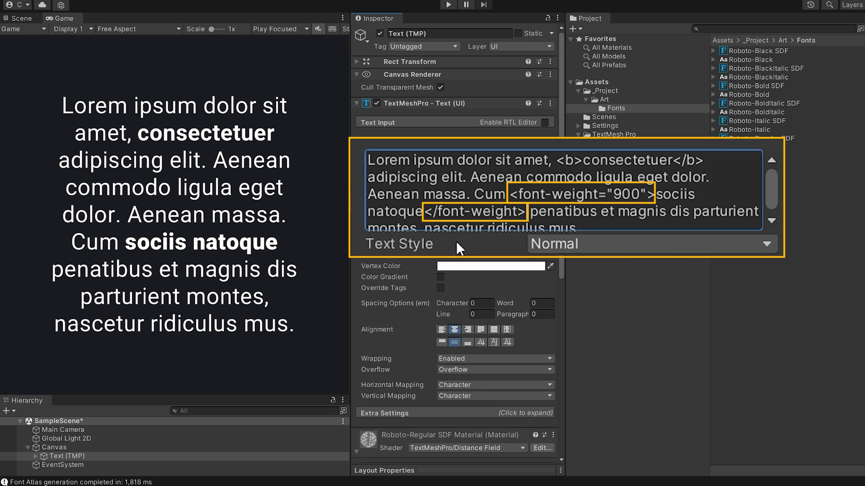
{"action": "mouse_move", "coordinate": [460, 249]}
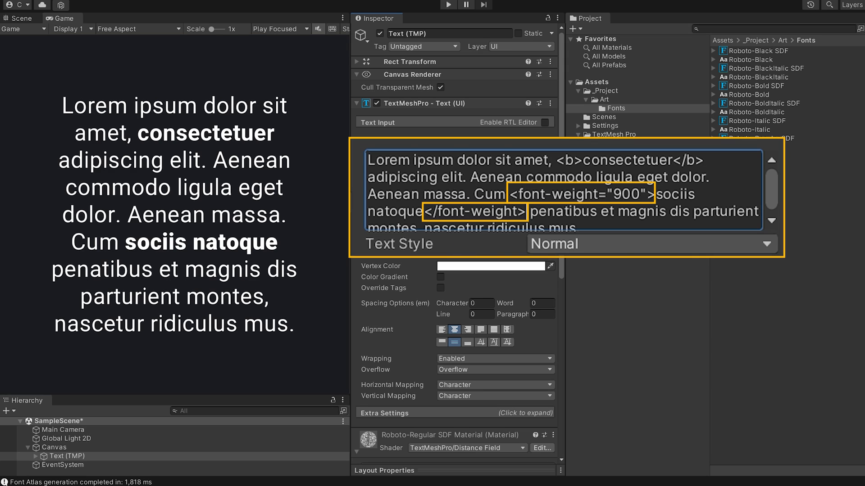
{"action": "left_click", "coordinate": [529, 212]}
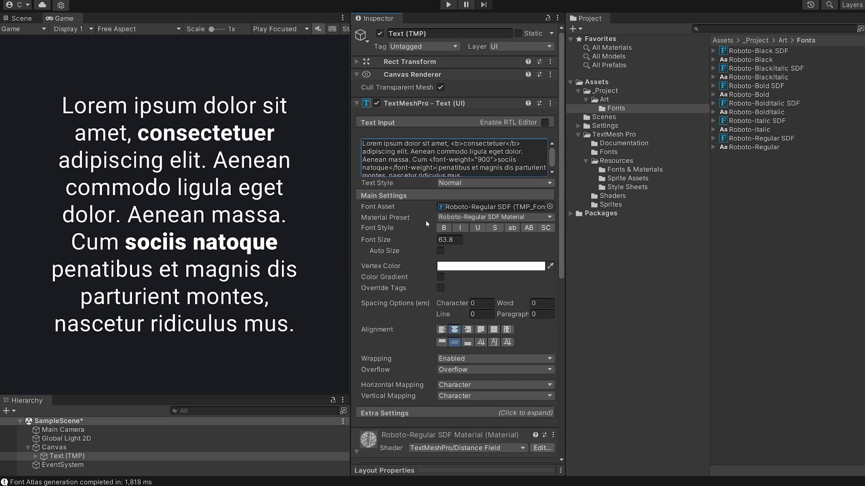
In the Default Style Sheet, give Black the opening tag <font-weight="900"> and closing tag </font-weight>.
{"action": "left_click", "coordinate": [626, 187]}
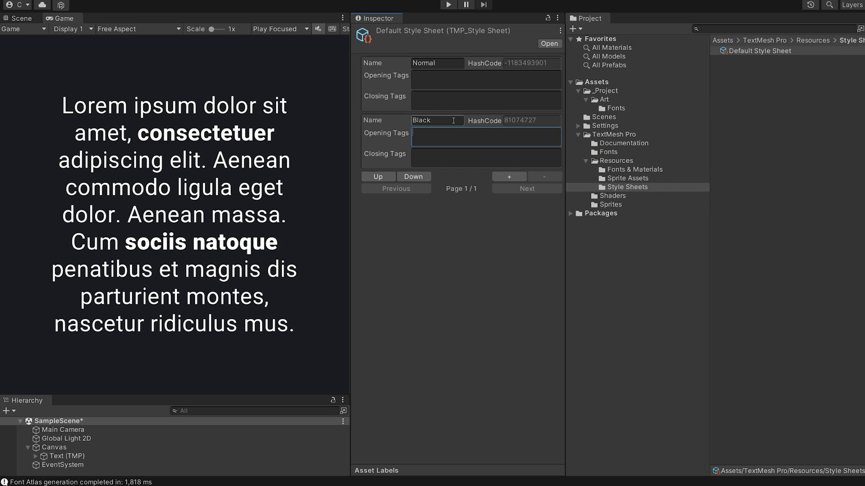
{"action": "type", "text": "<fon"}
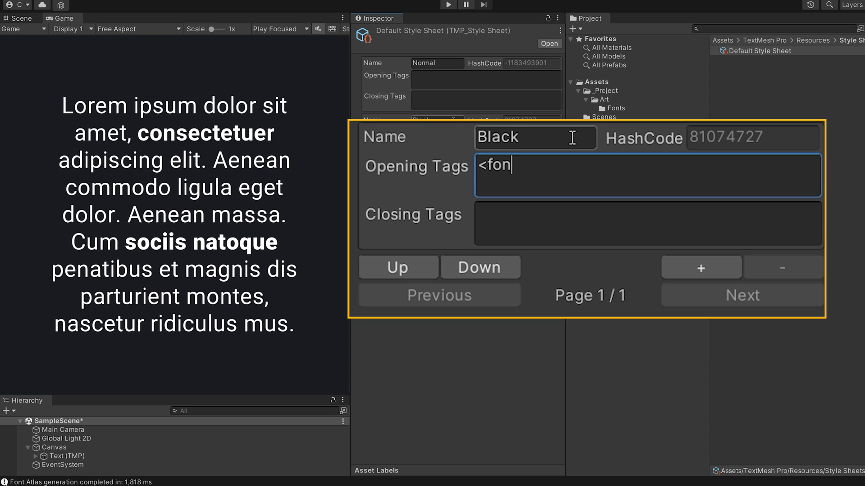
{"action": "type", "text": "t-weight="}
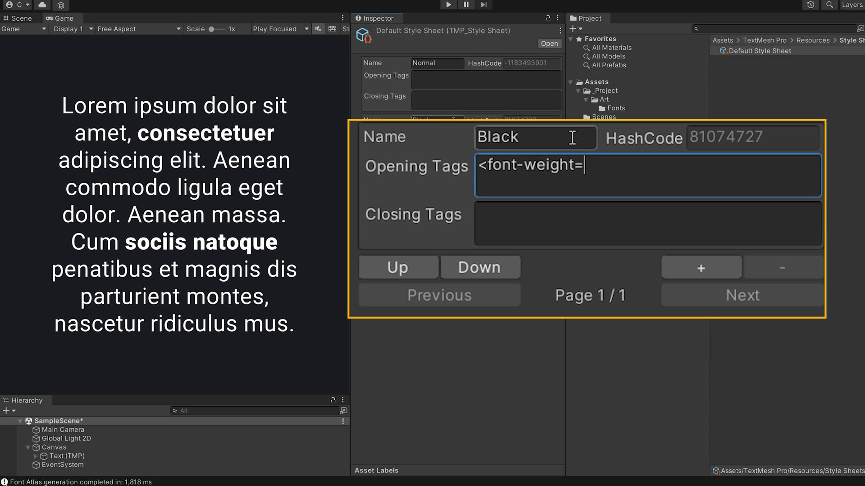
{"action": "type", "text": "\"900\""}
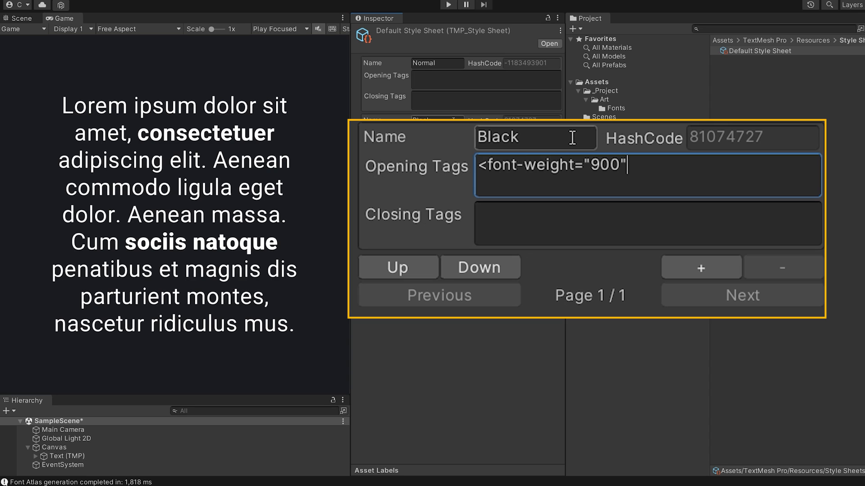
{"action": "type", "text": ">"}
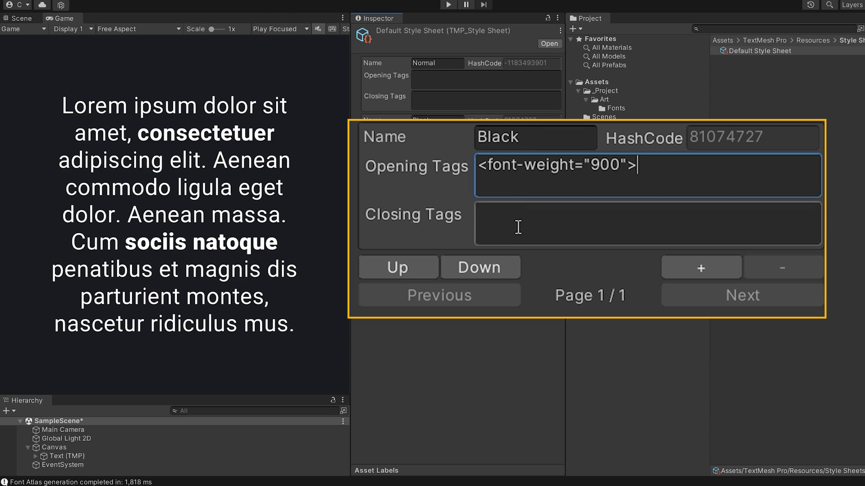
{"action": "type", "text": "<f"}
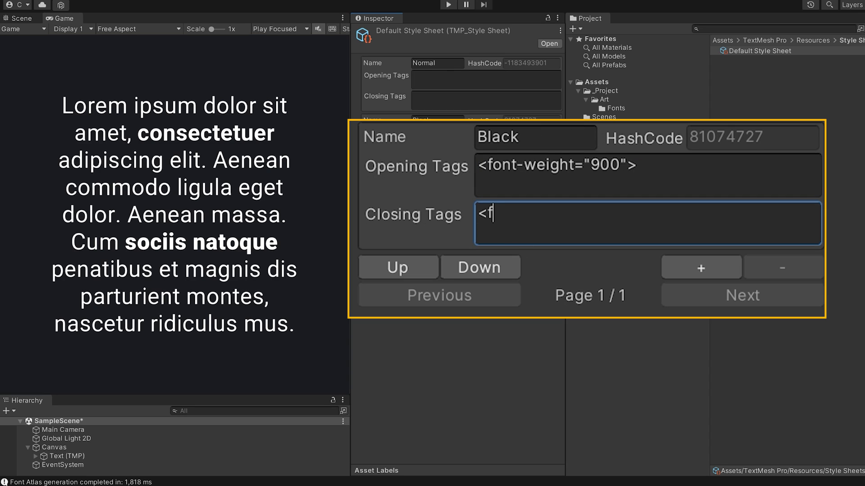
{"action": "type", "text": "/font-"}
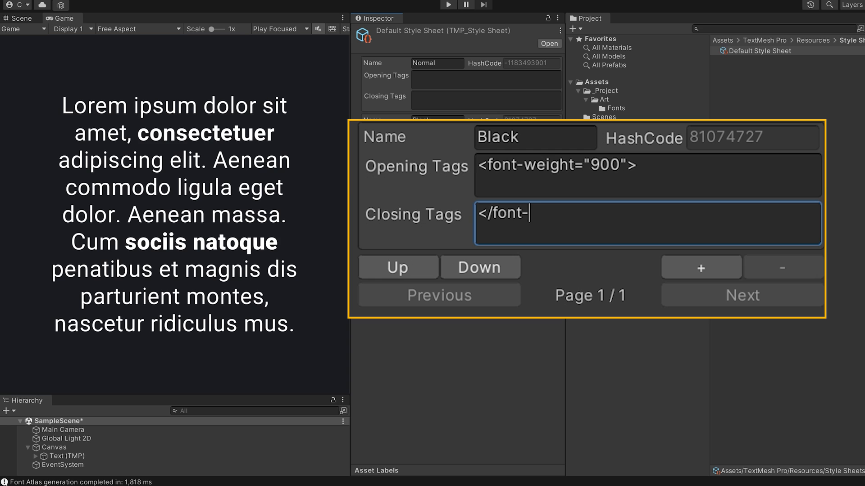
{"action": "type", "text": "weight>"}
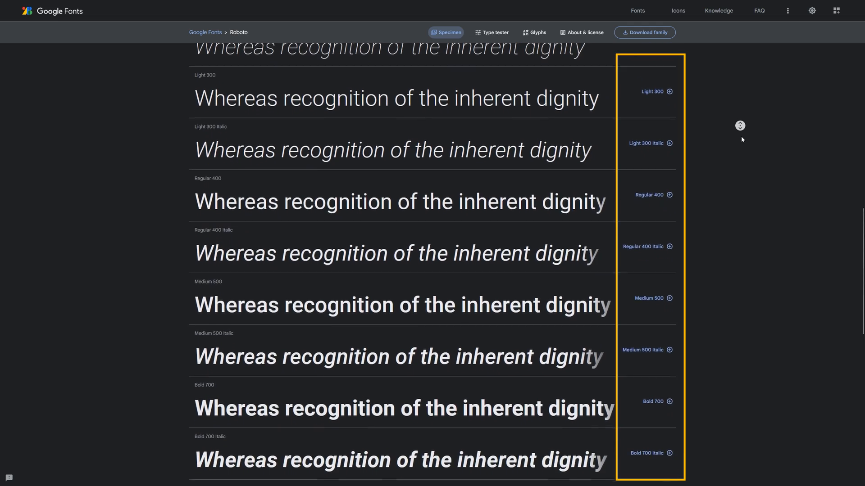
{"action": "scroll", "scroll_direction": "down", "scroll_amount": 3}
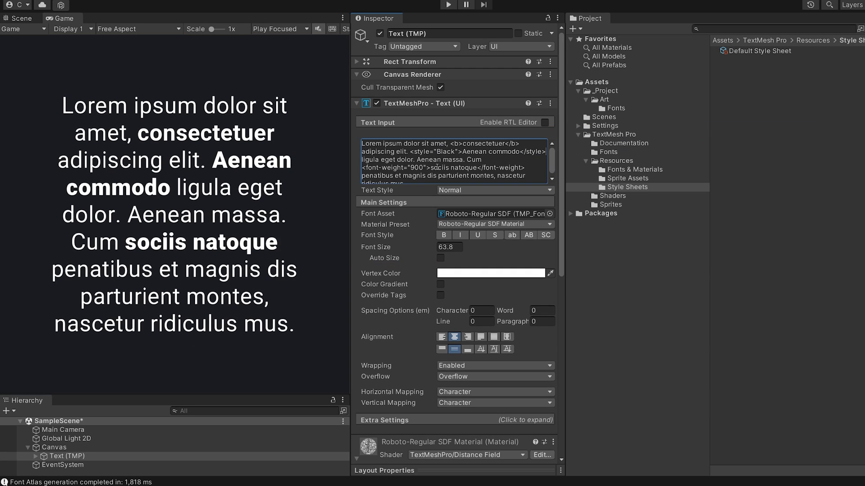
{"action": "mouse_move", "coordinate": [184, 223]}
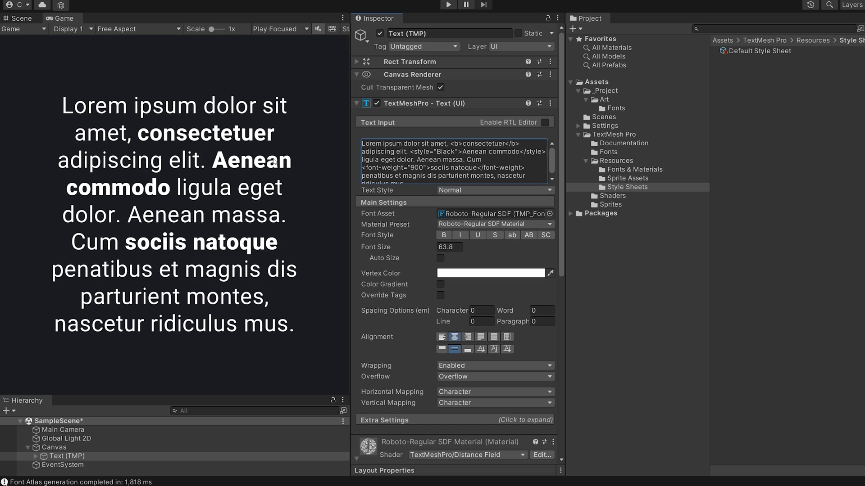
{"action": "mouse_move", "coordinate": [642, 282]}
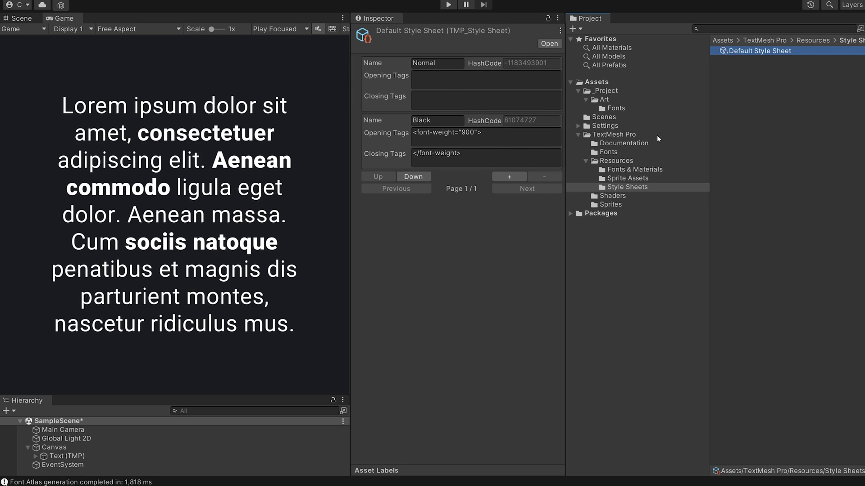
Add <color=#F9B233> and </color> to the Black style's tags, then select Text (TMP).
{"action": "left_click", "coordinate": [486, 137]}
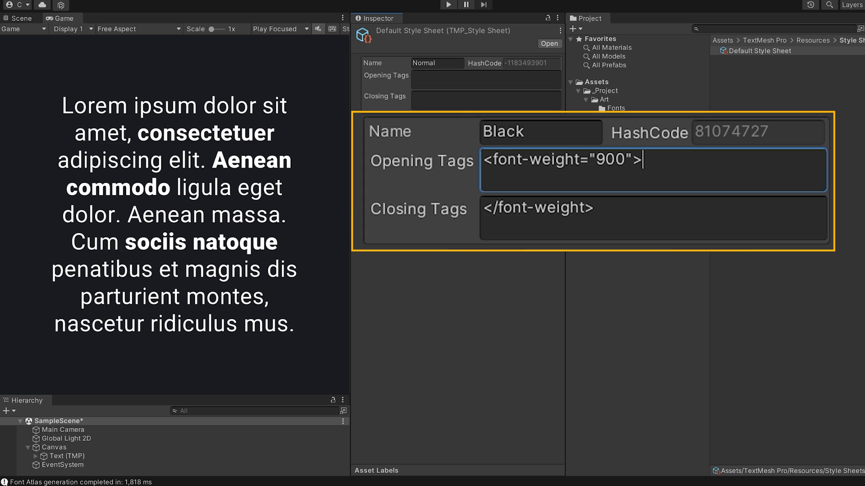
{"action": "type", "text": "<colr"}
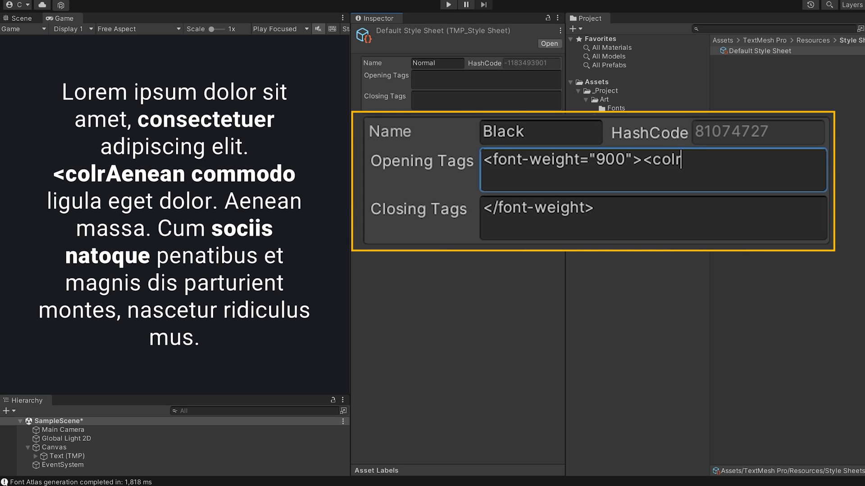
{"action": "type", "text": "or="}
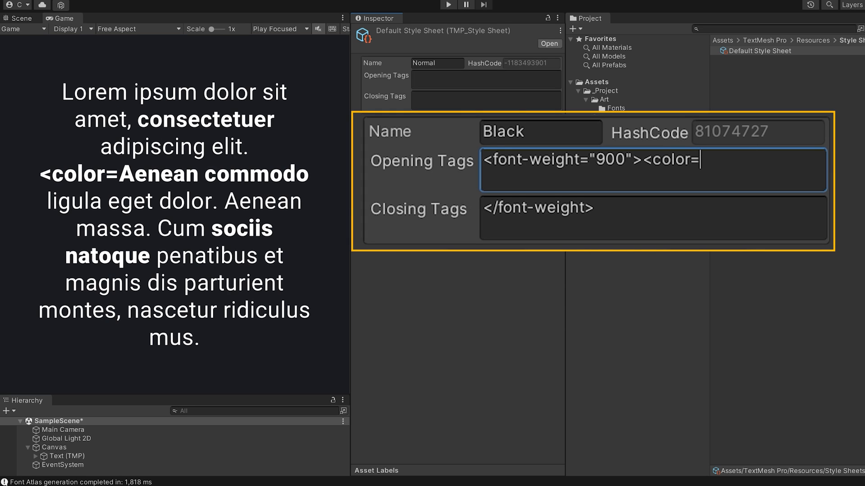
{"action": "type", "text": "#"}
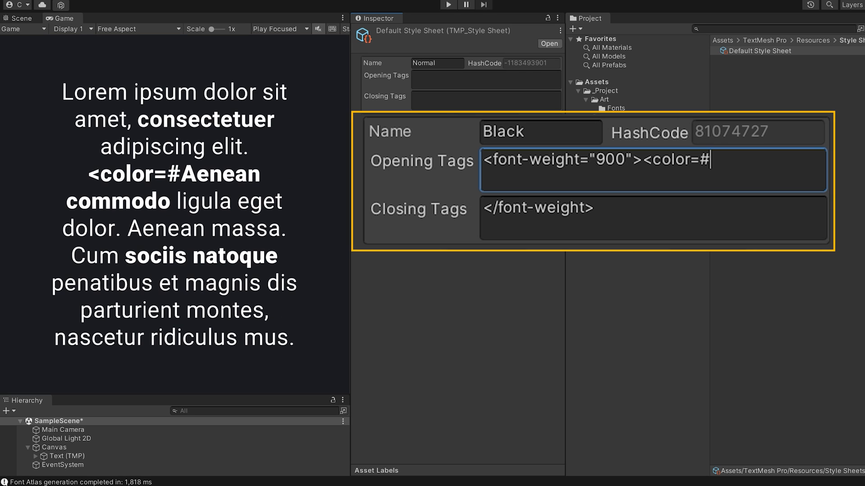
{"action": "type", "text": "F9B233>"}
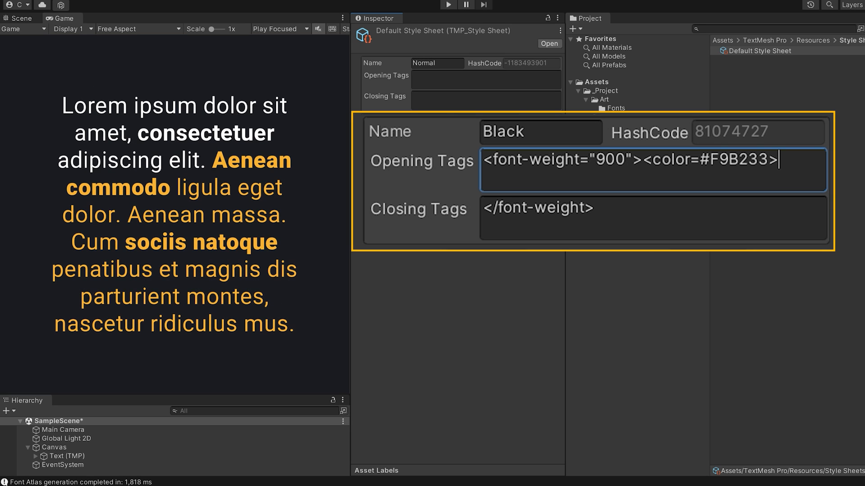
{"action": "type", "text": "<"}
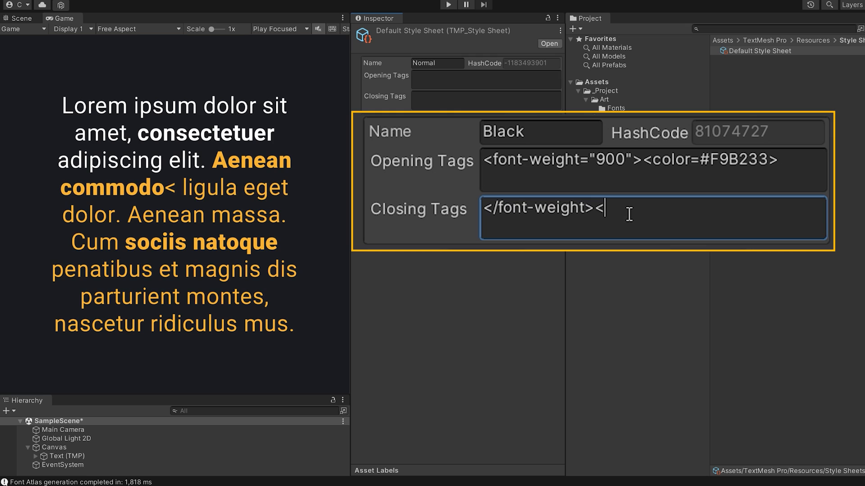
{"action": "type", "text": "/color>"}
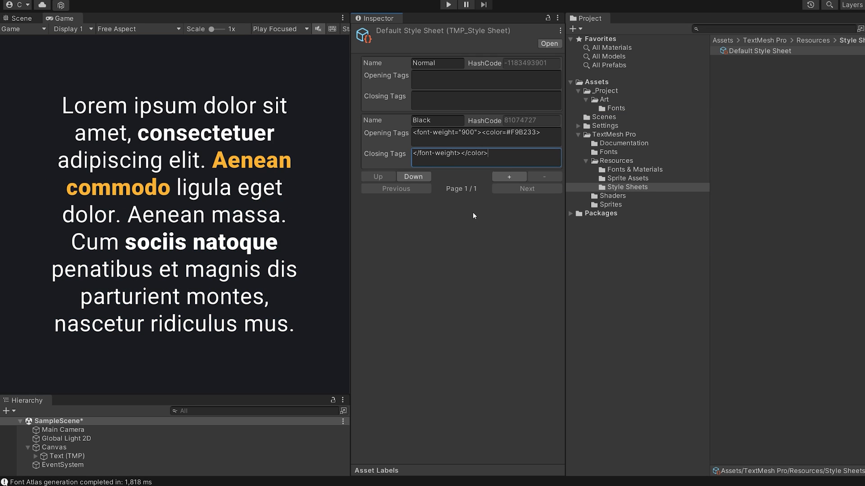
{"action": "left_click", "coordinate": [66, 456]}
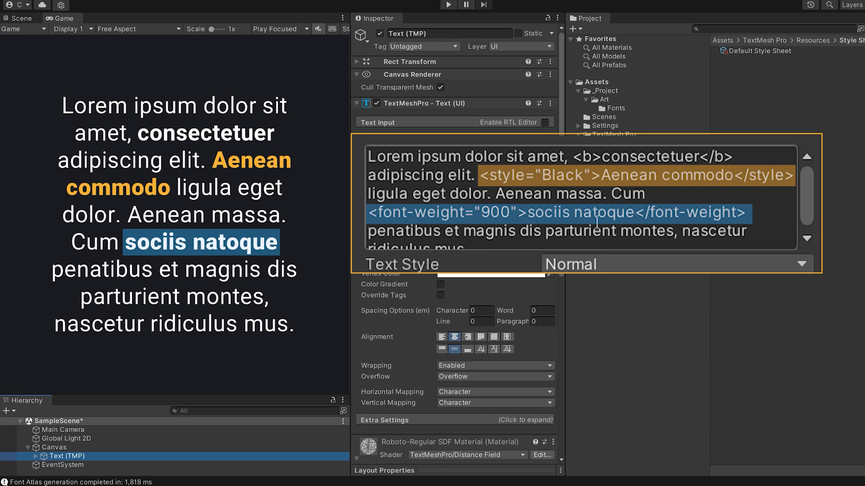
{"action": "mouse_move", "coordinate": [438, 209]}
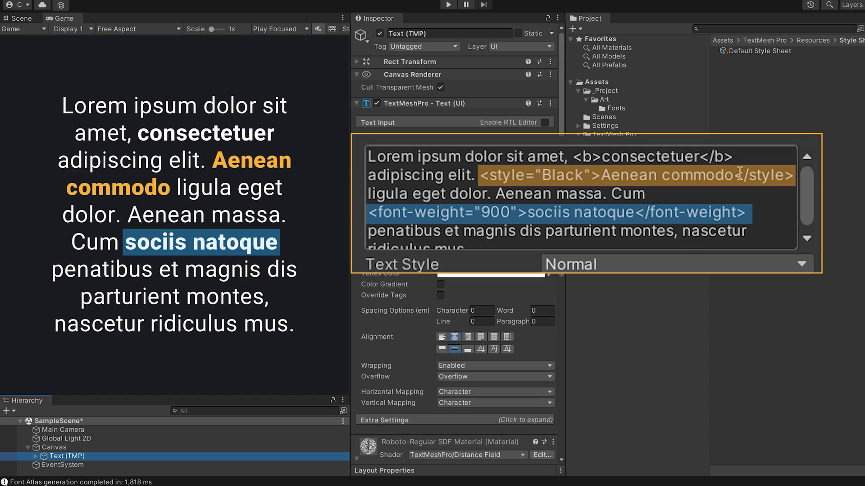
{"action": "mouse_move", "coordinate": [576, 182]}
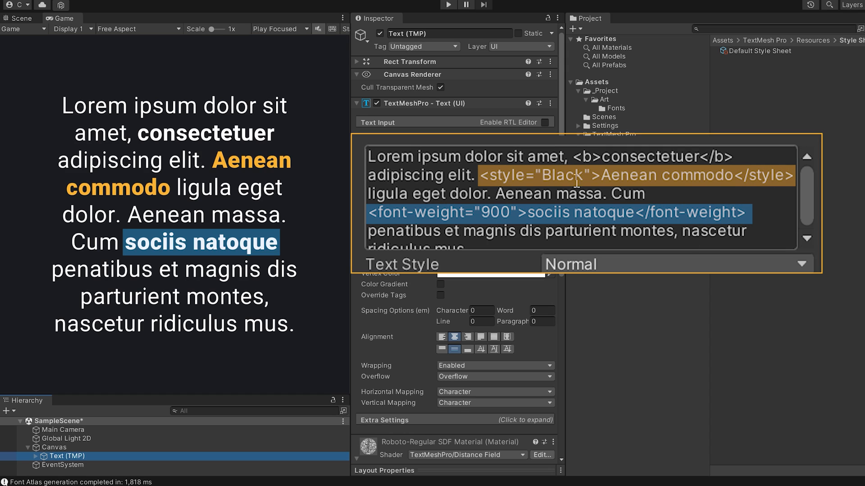